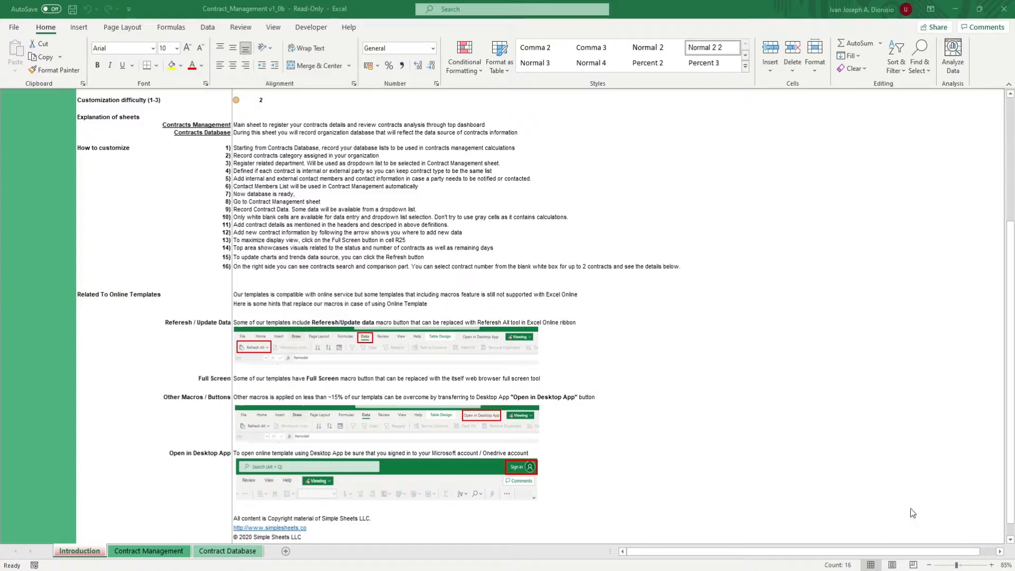
pyautogui.click(148, 551)
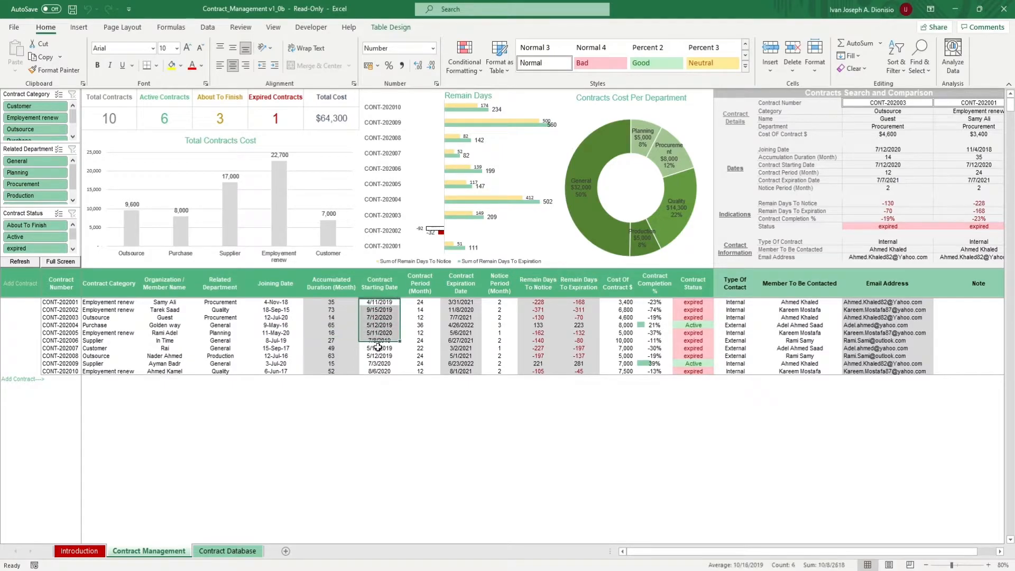